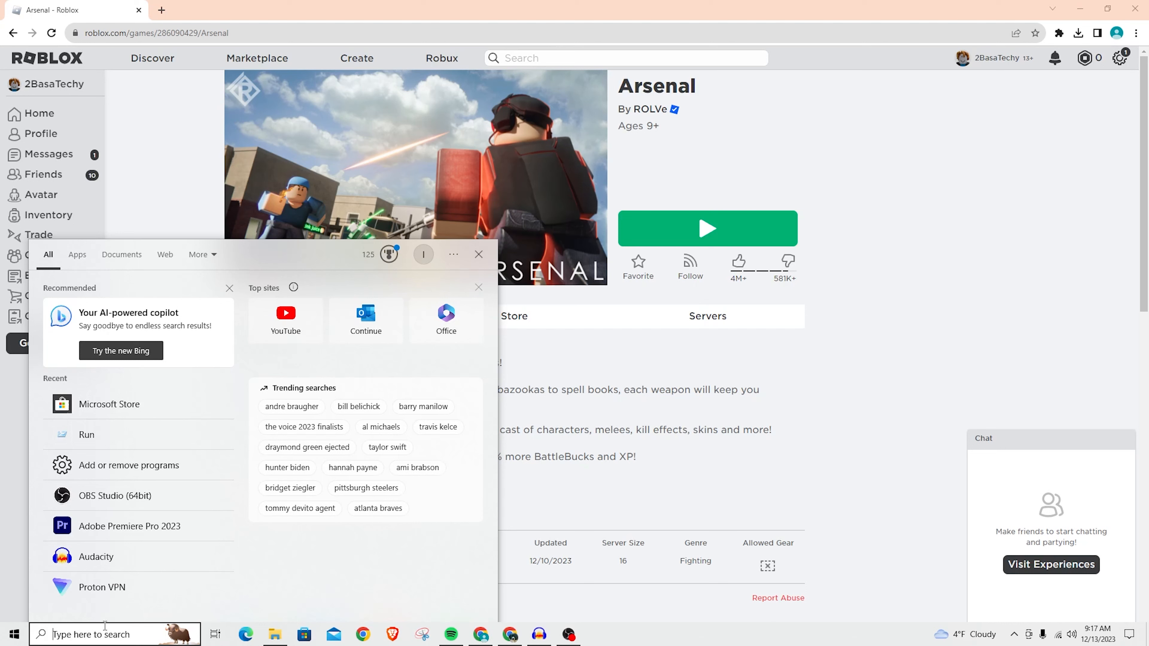
Search Windows for "remove" so Add or remove programs shows as the best match.
type("remove")
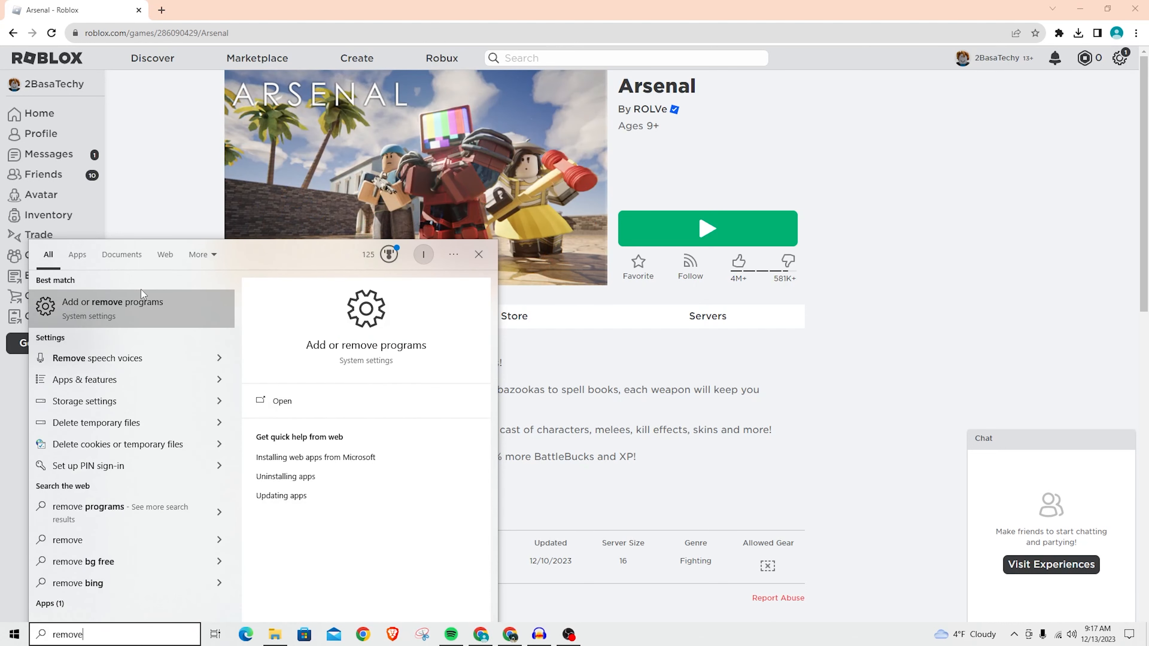
mouse_move(151, 316)
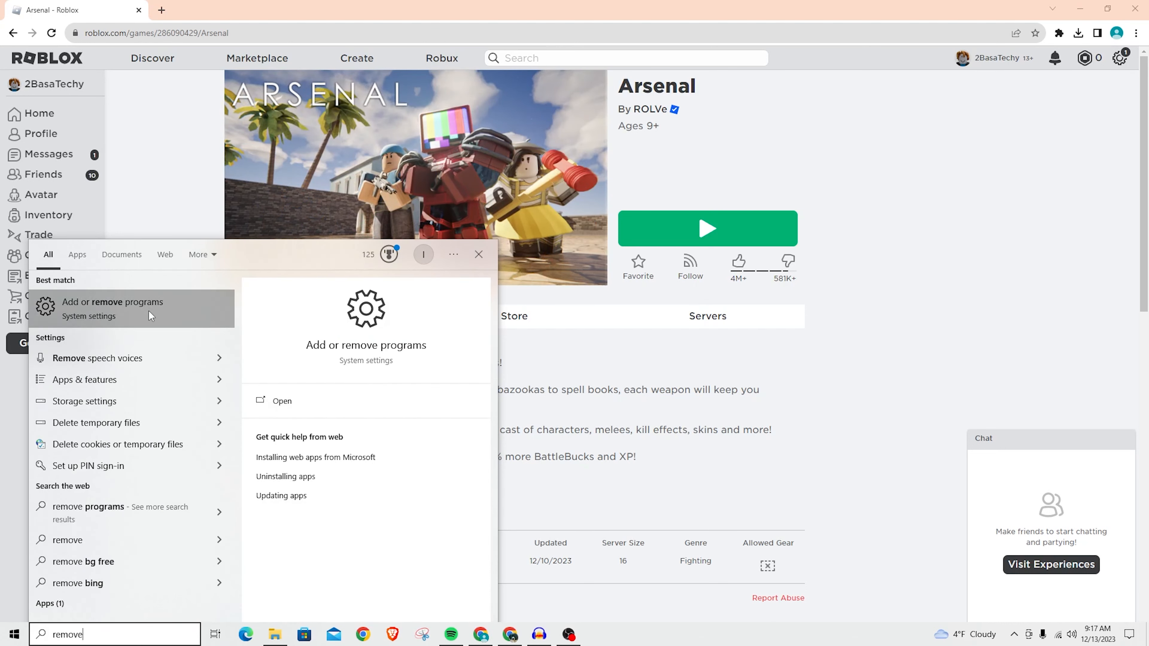
In Apps & features, filter the list to "roblox" and uninstall Roblox Player.
left_click(112, 307)
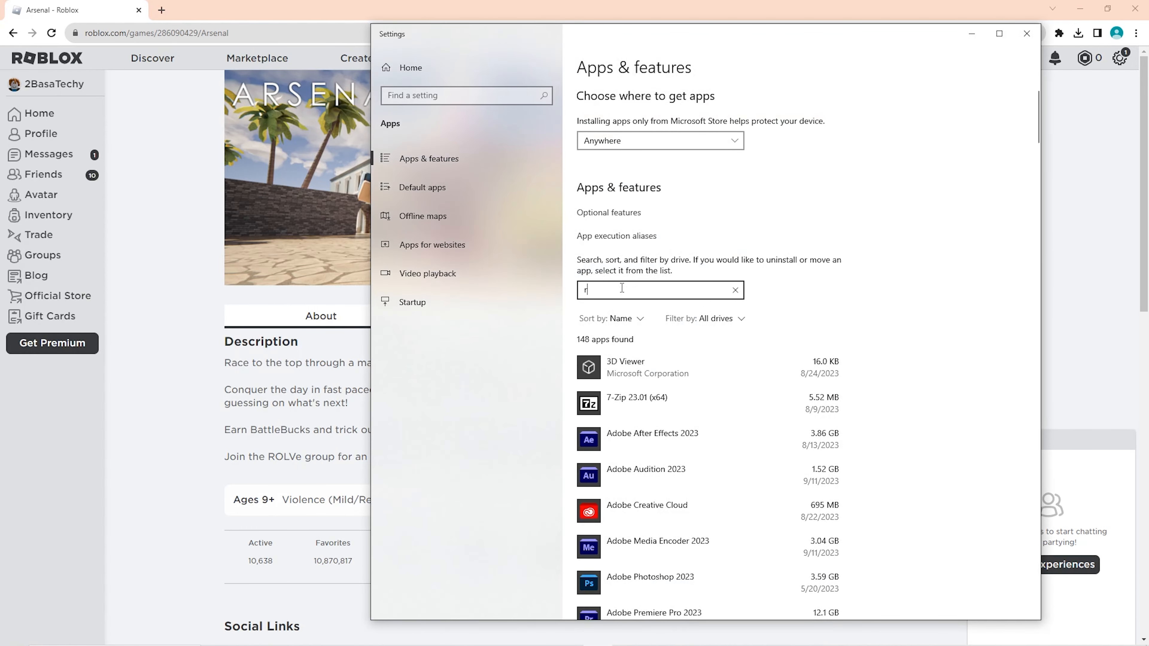
type("oblox")
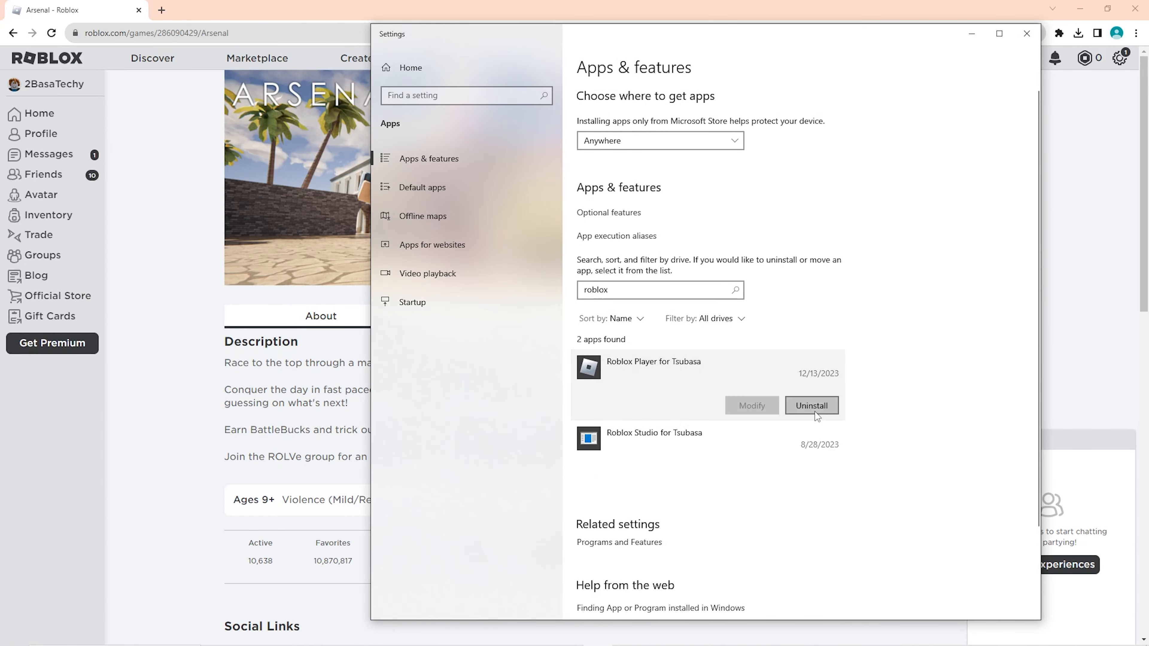
mouse_move(965, 338)
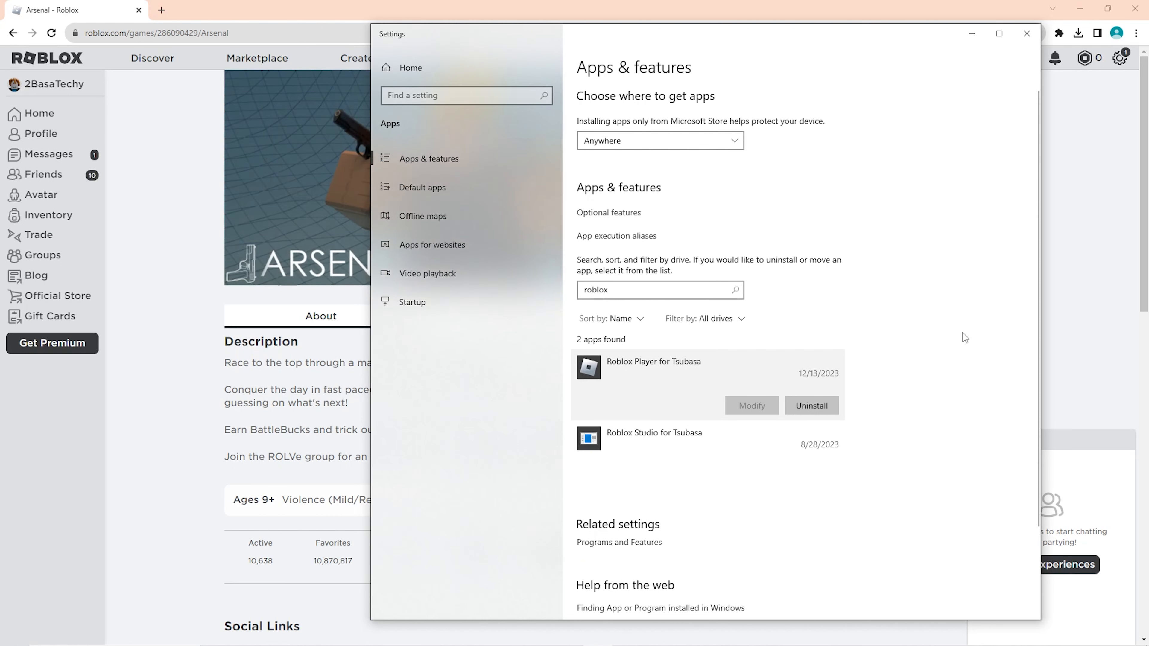
mouse_move(812, 406)
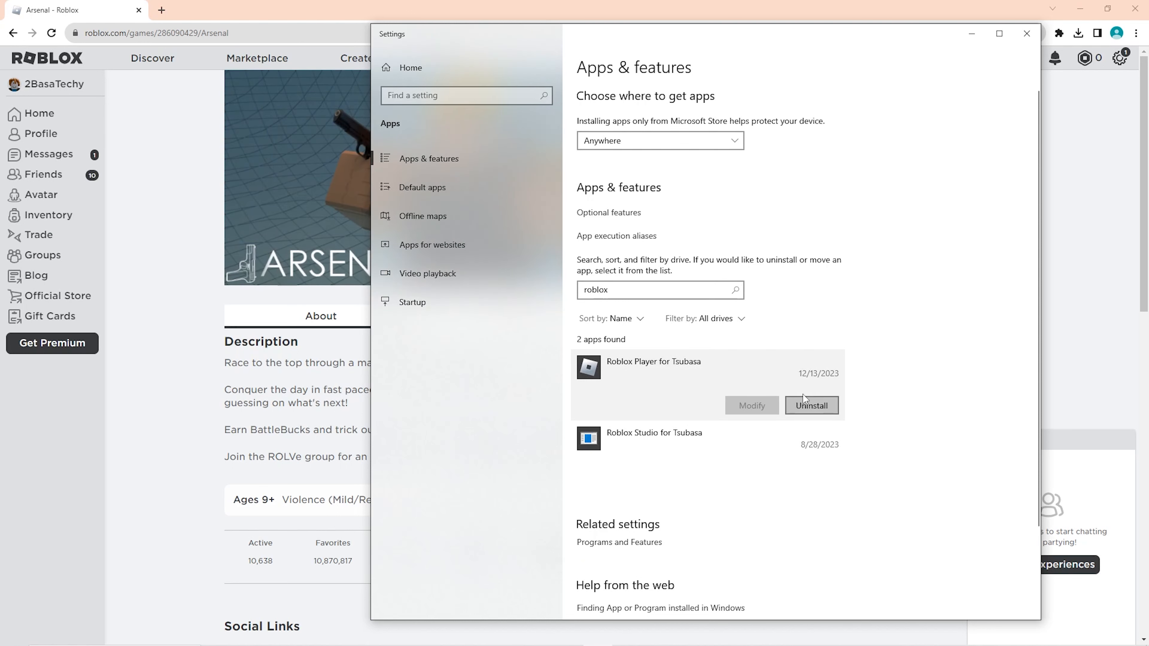
left_click(1027, 33)
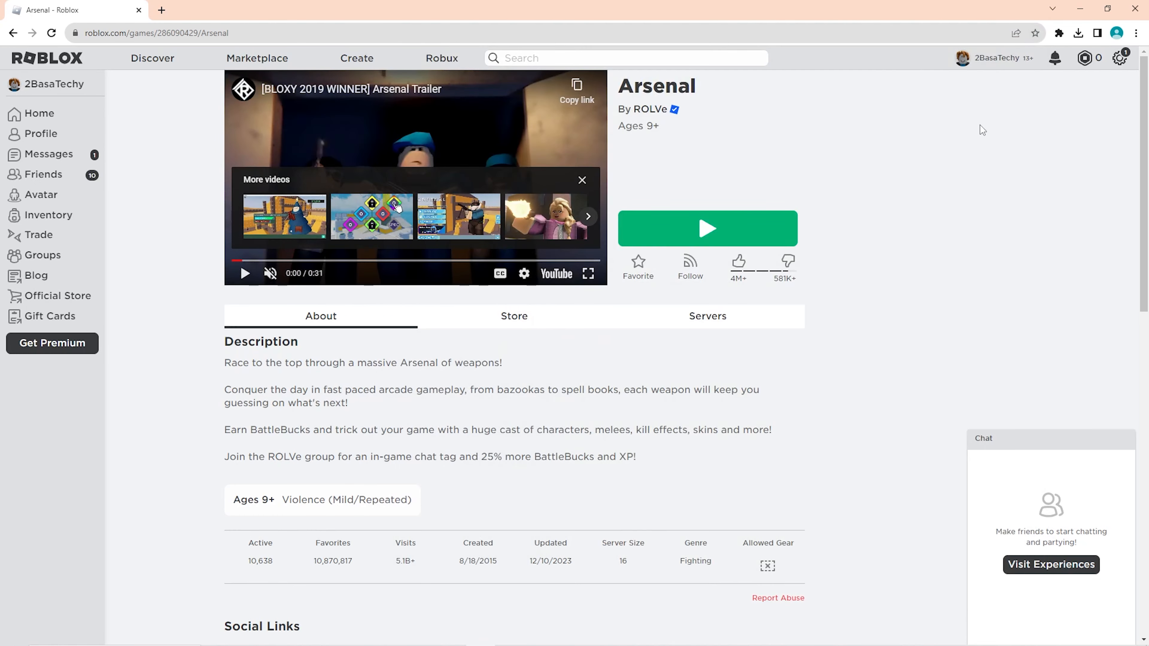
mouse_move(722, 215)
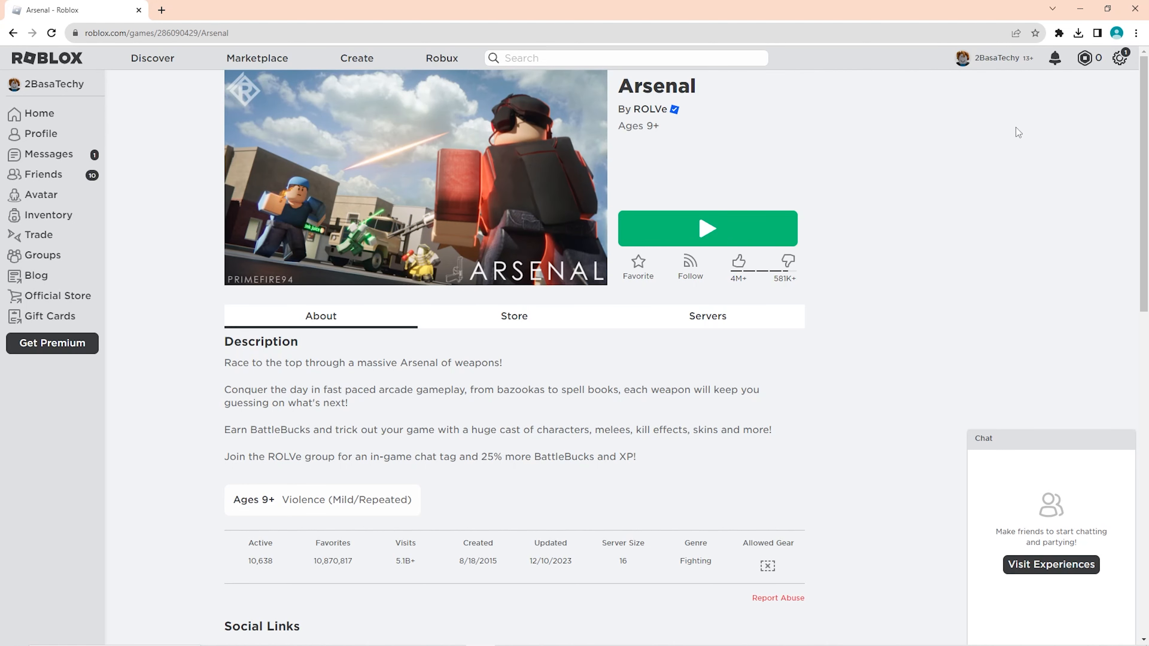
mouse_move(915, 183)
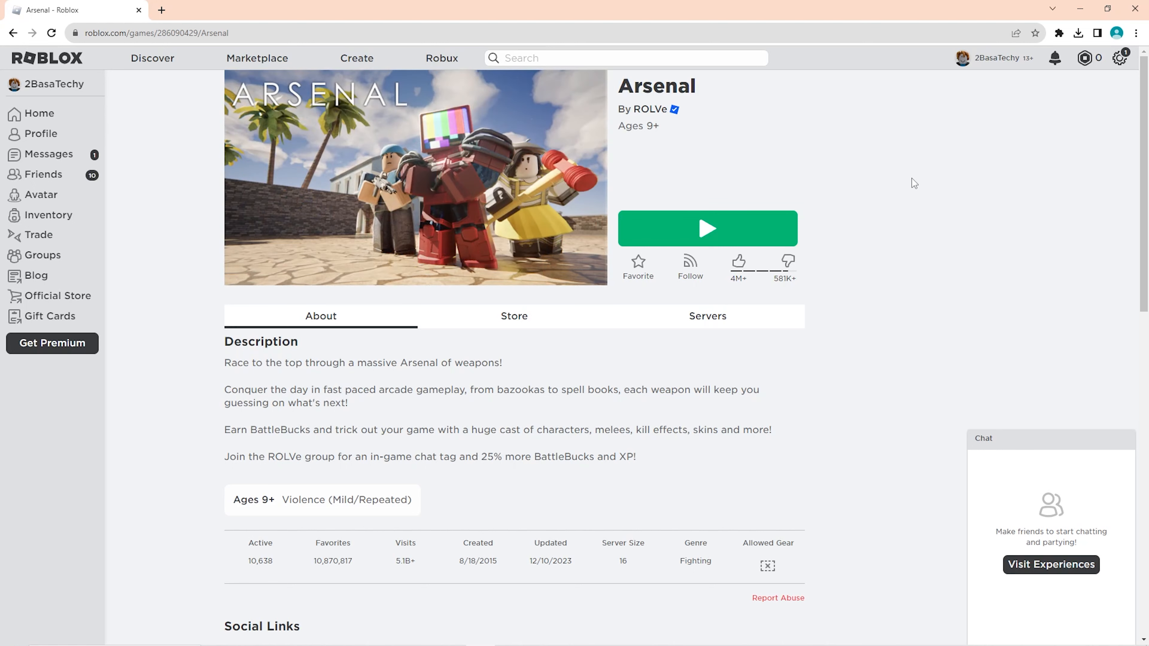
left_click(1077, 33)
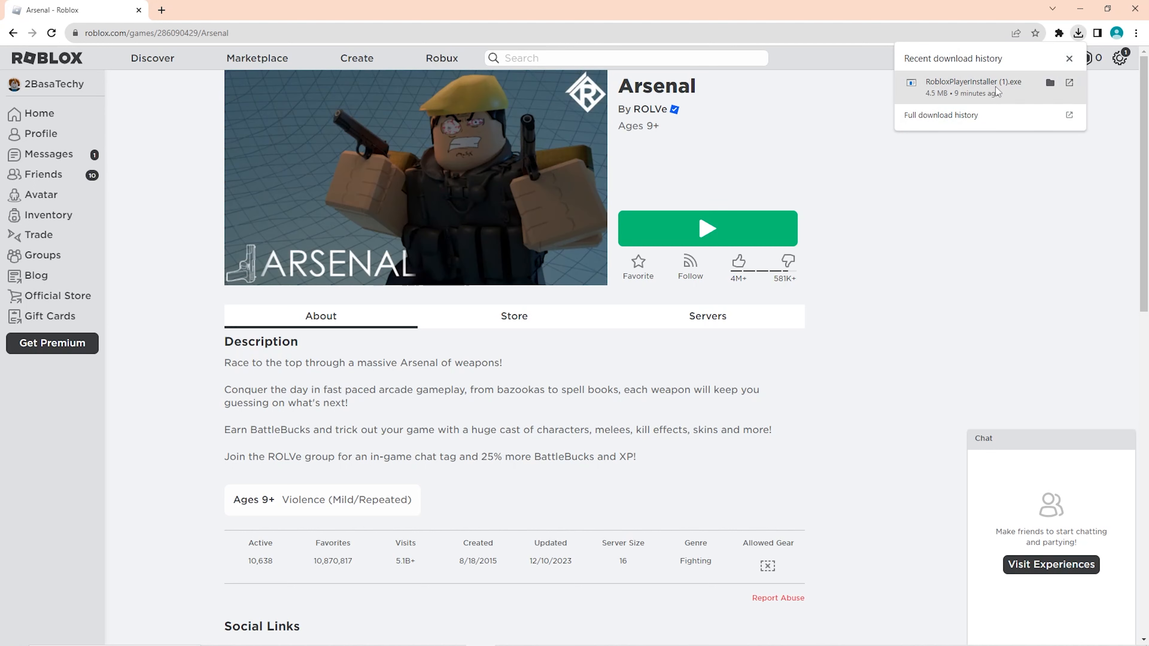
mouse_move(975, 102)
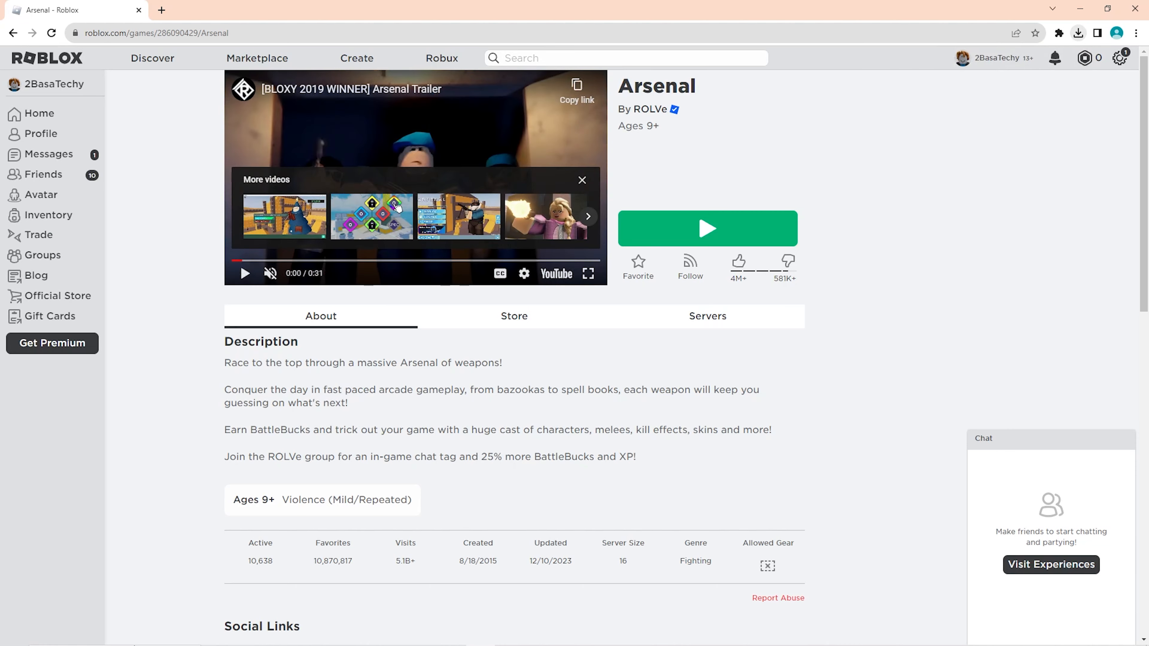
type("run")
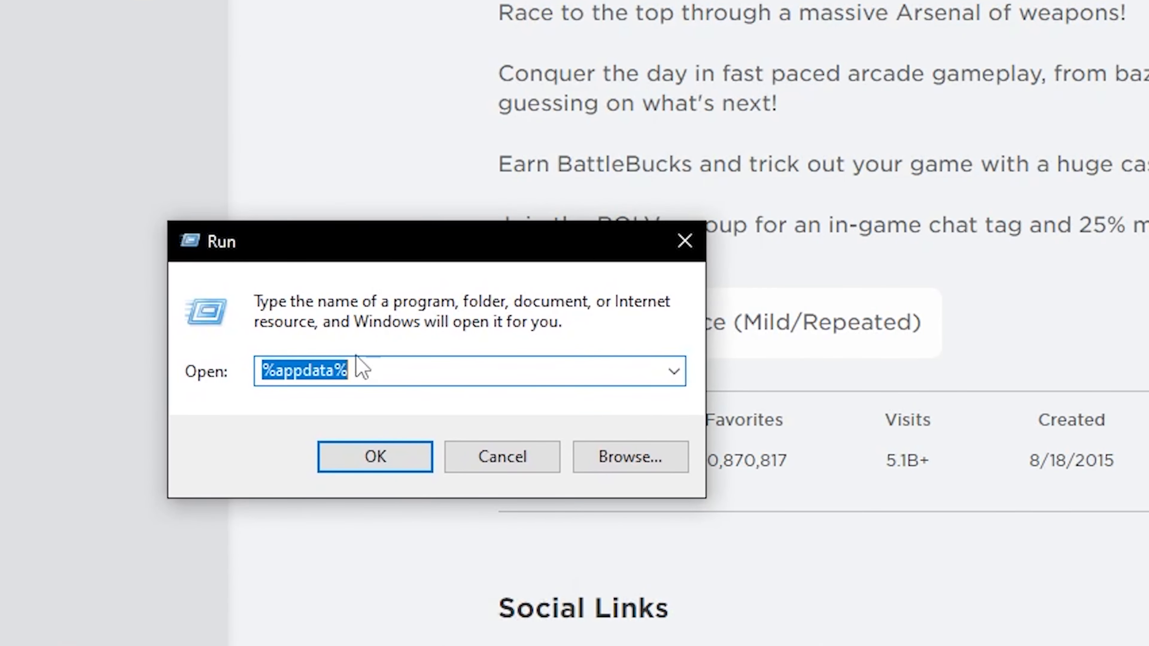
Run %appdata% to open the AppData Roaming folder in File Explorer.
left_click(323, 371)
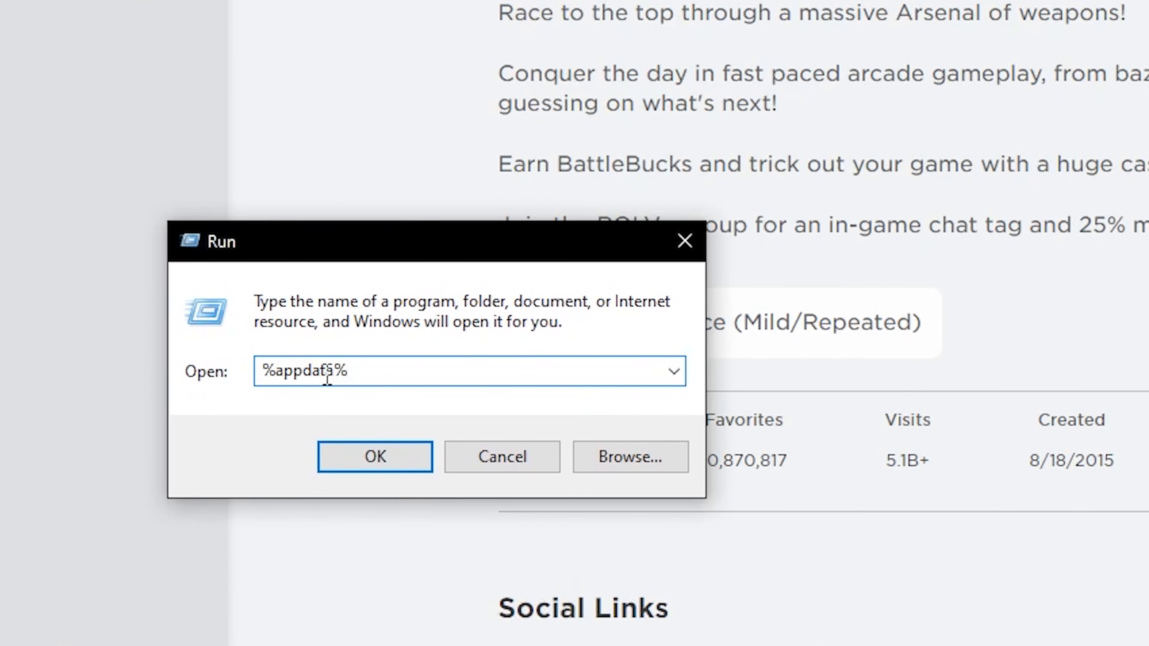
left_click(375, 456)
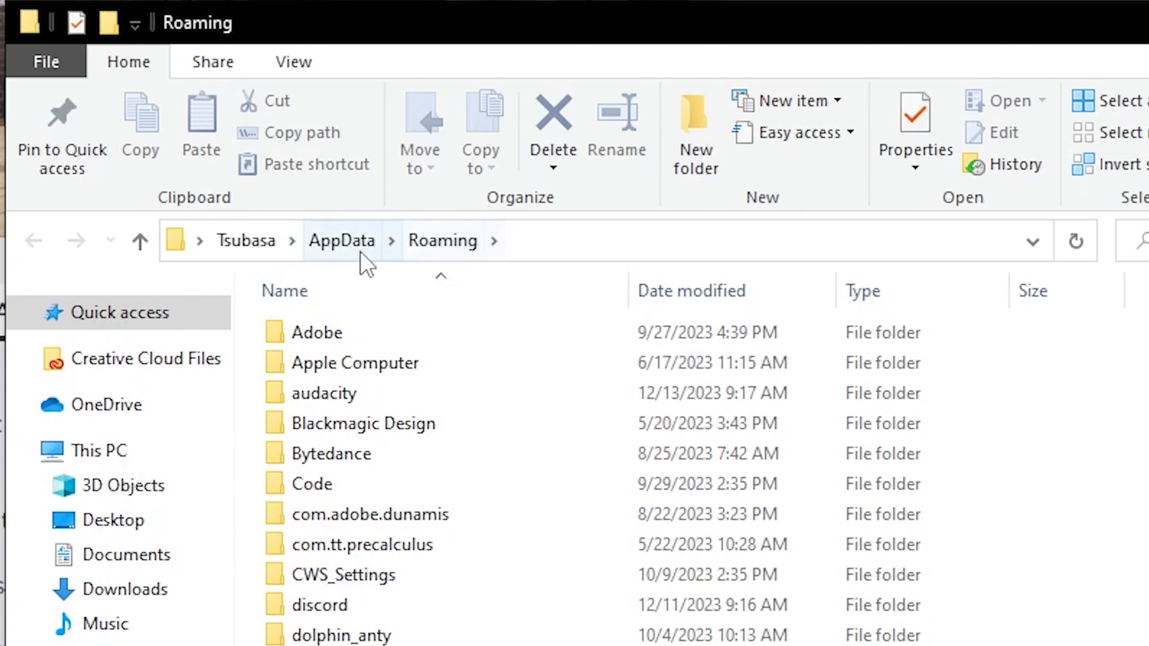
mouse_move(442, 241)
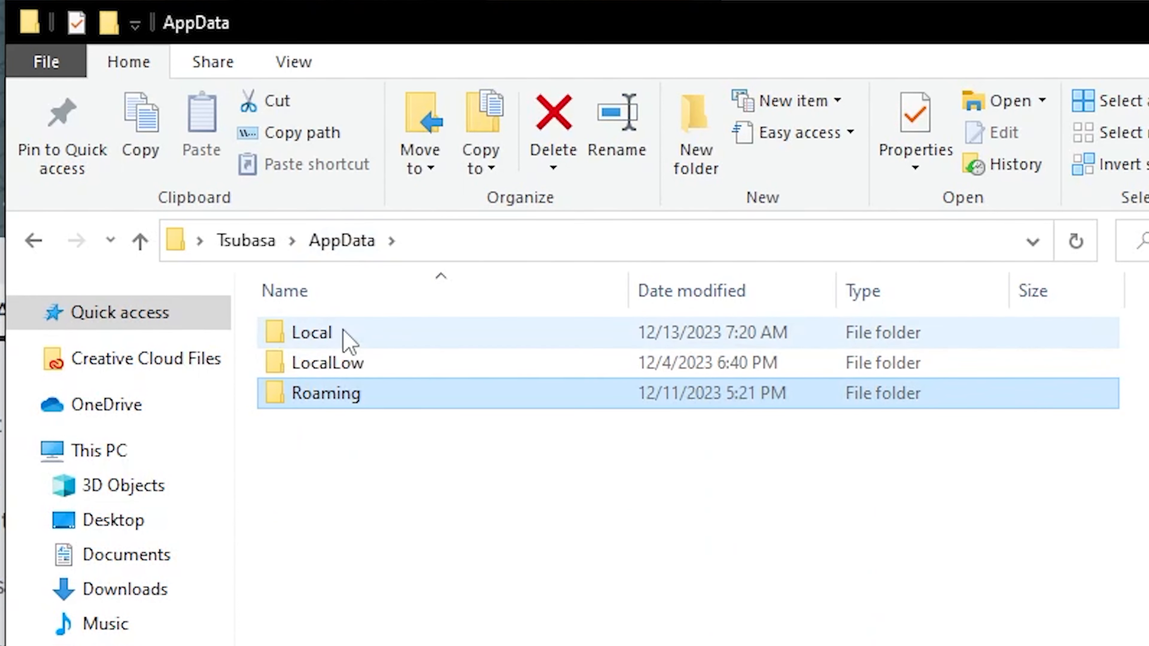
Navigate into AppData Local, then Roblox, then the Versions folder.
double_click(310, 333)
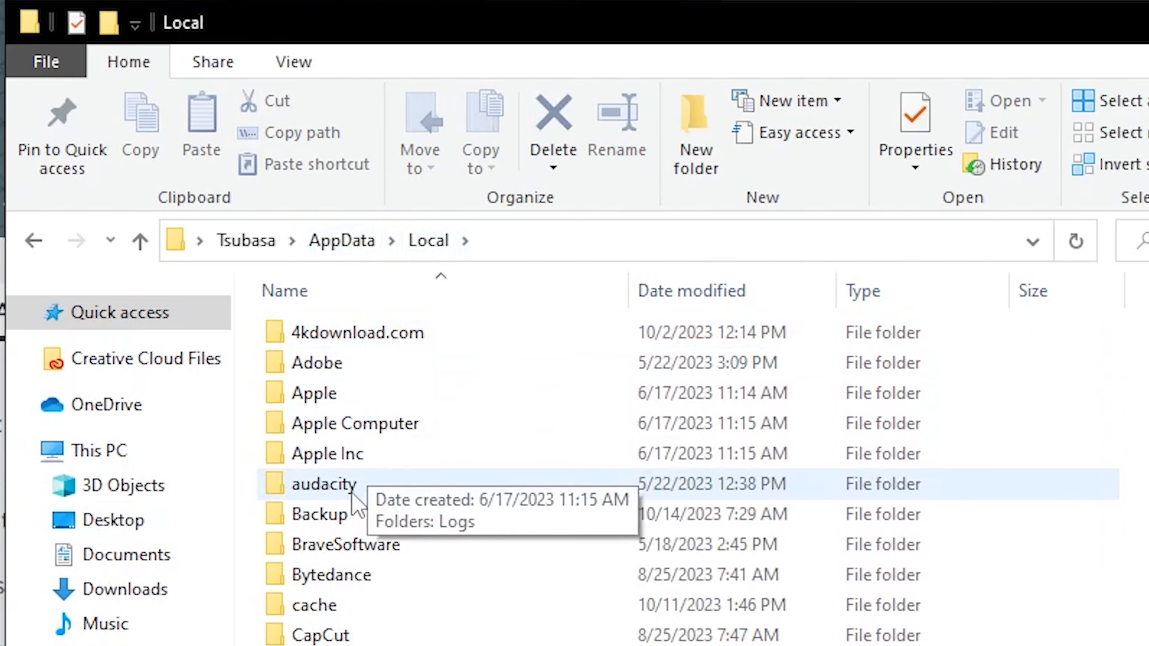
scroll("down", 3)
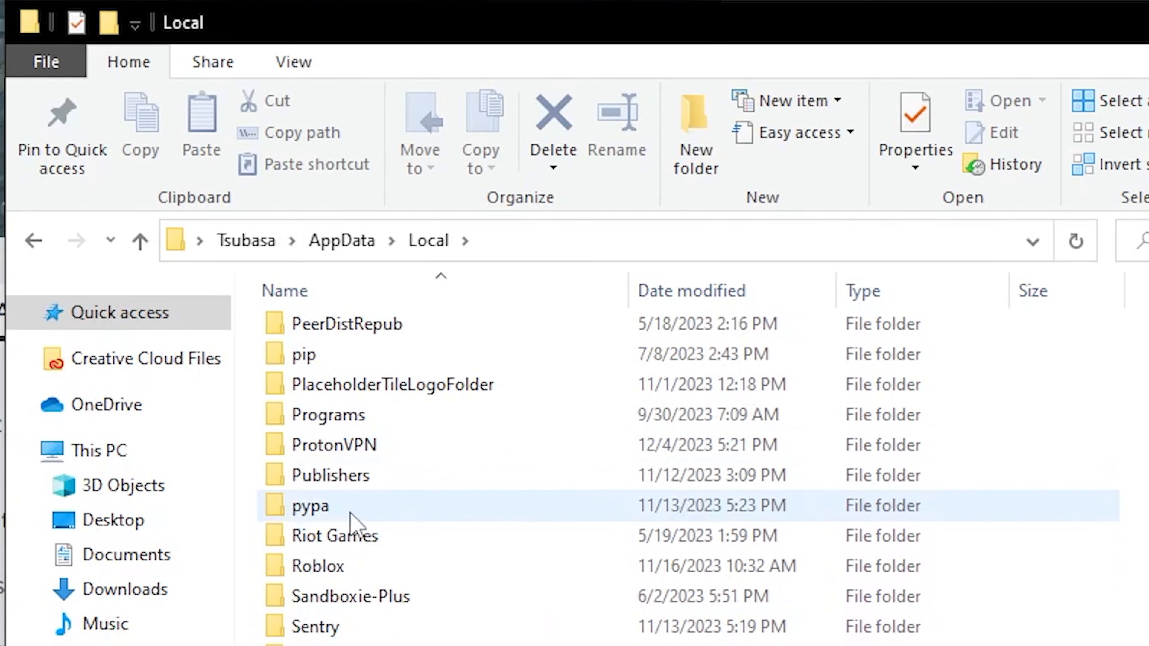
double_click(317, 565)
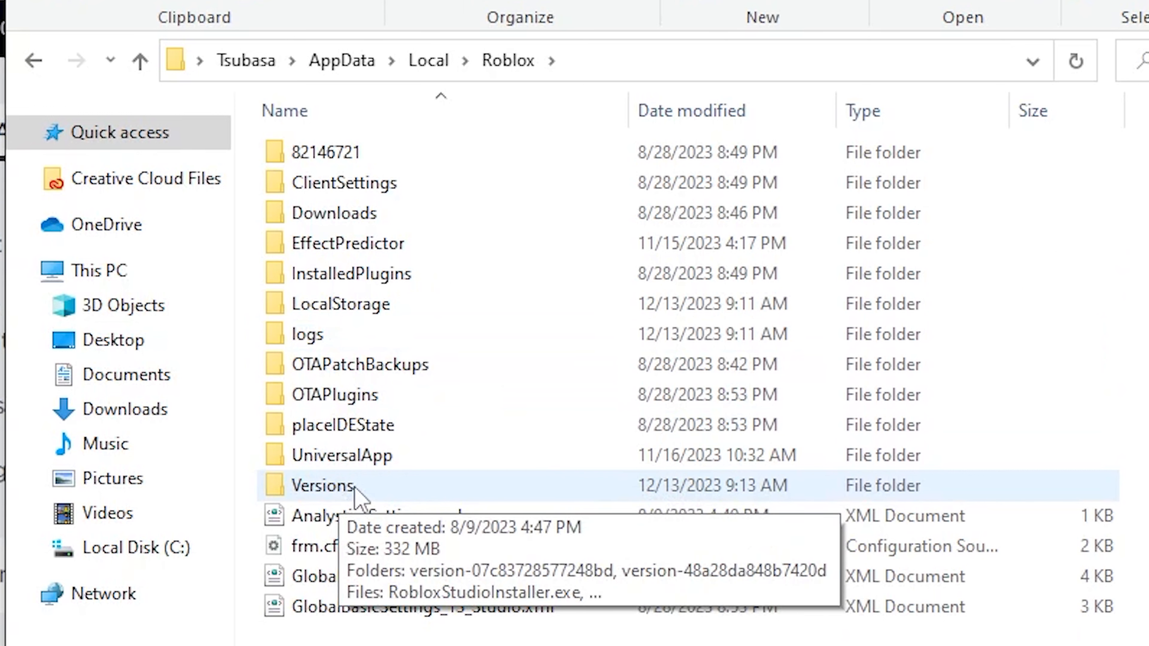
double_click(321, 485)
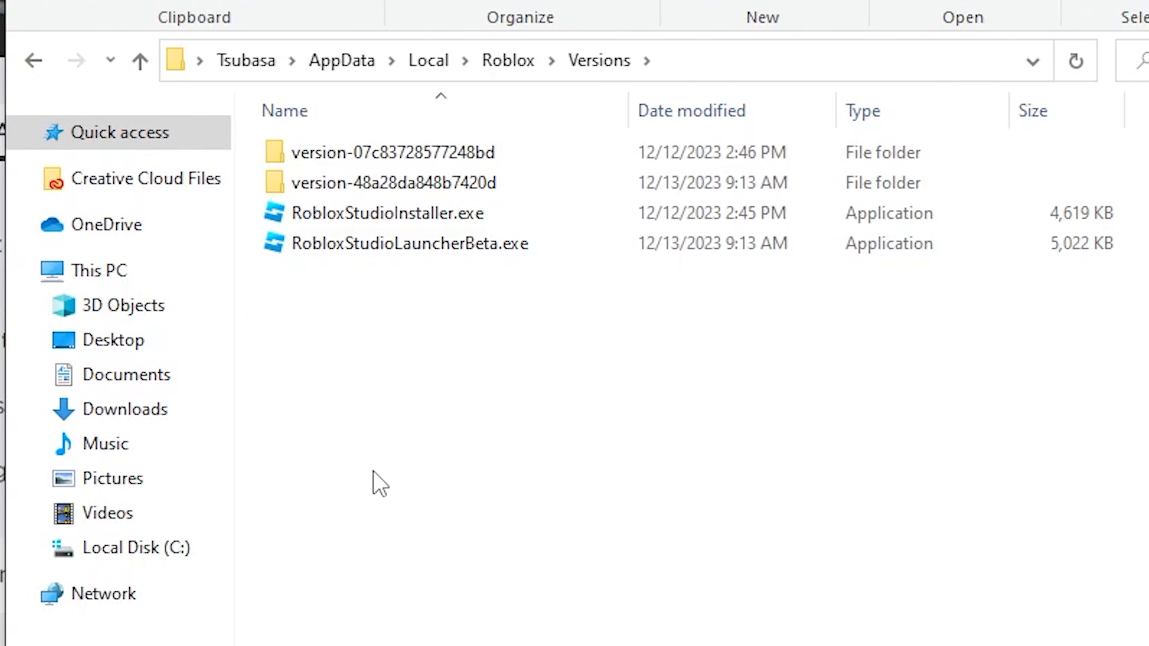
mouse_move(440, 194)
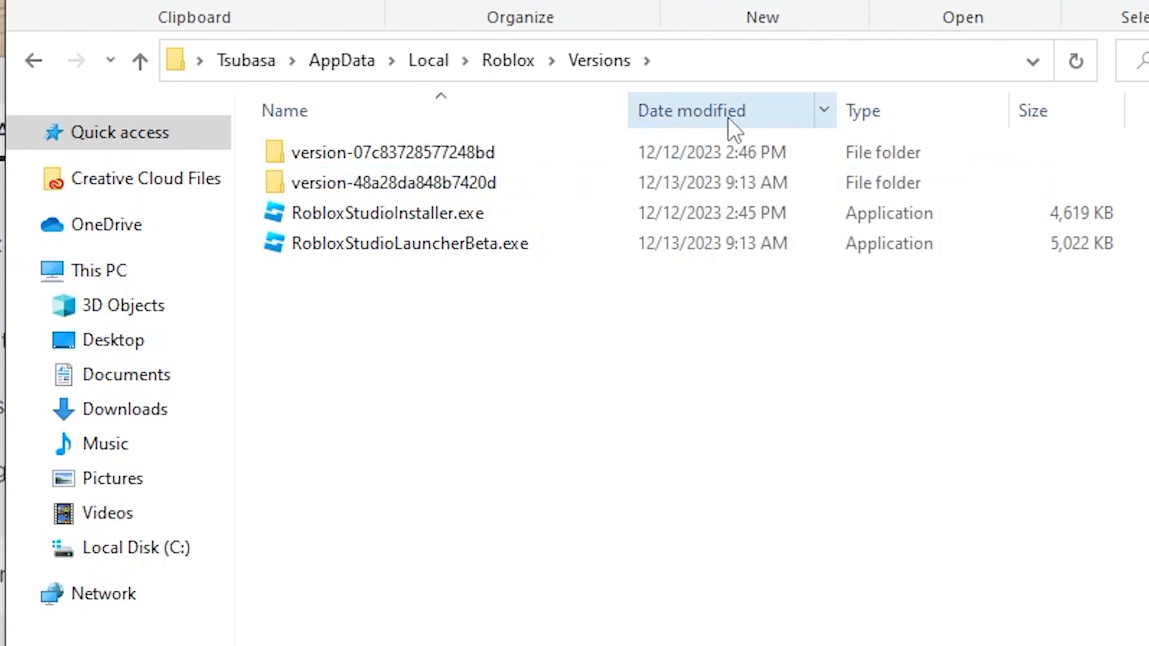
Open version-48a28da848b7420d, the folder modified 12/13/2023.
left_click(388, 152)
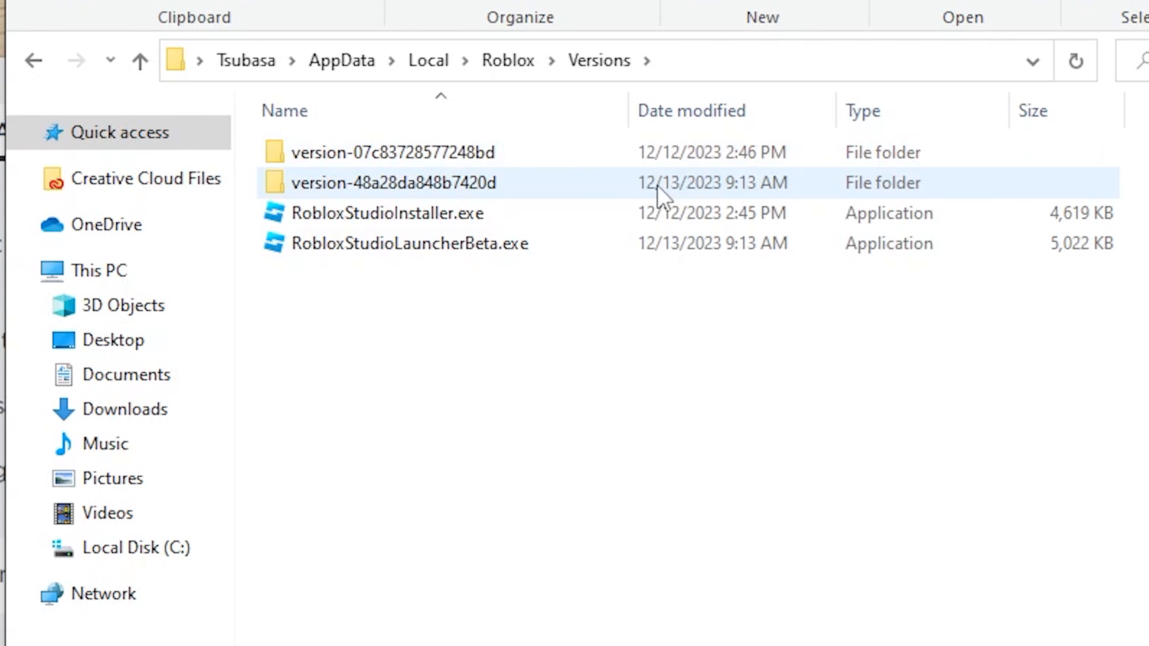
left_click(392, 153)
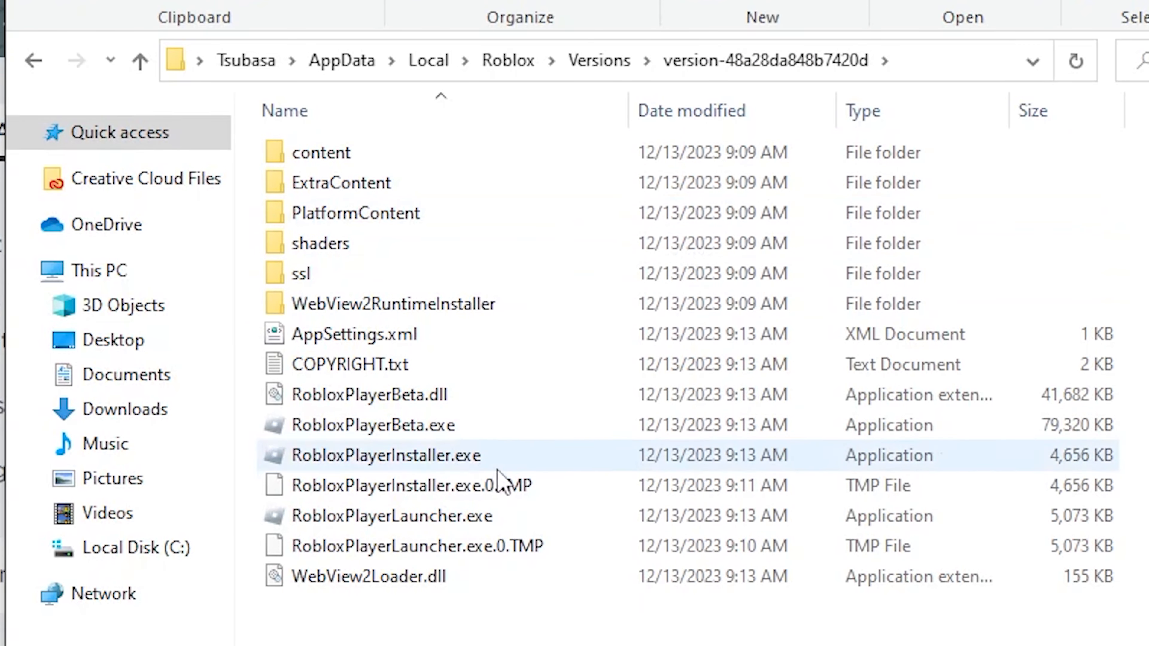
mouse_move(517, 454)
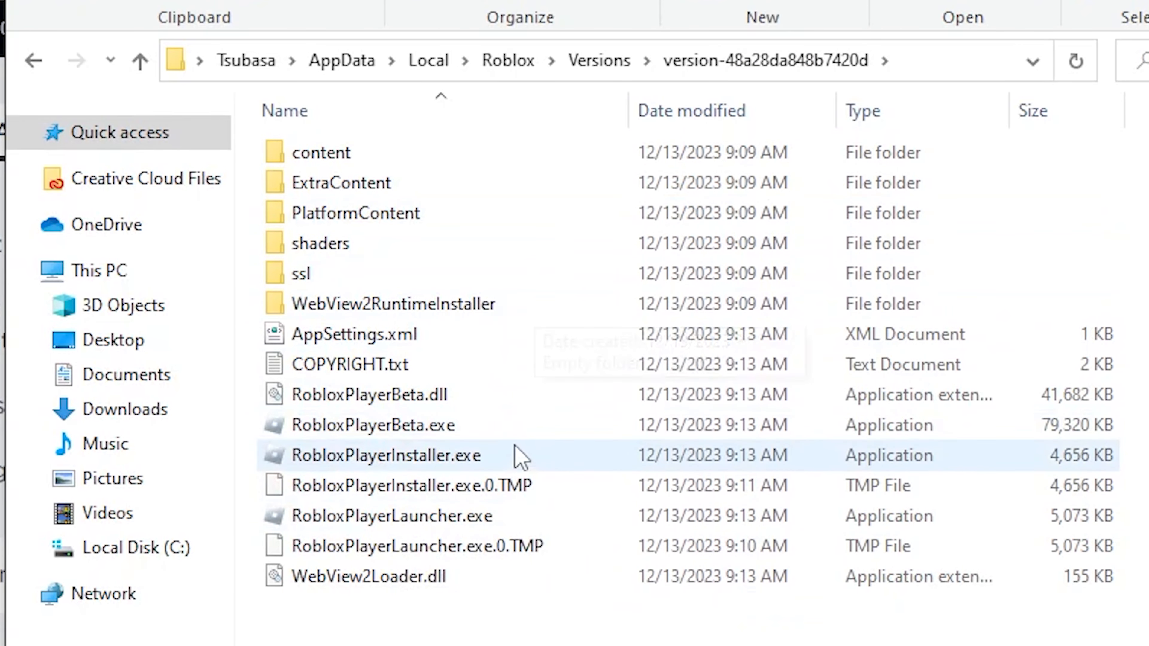
Select RobloxPlayerLauncher.exe in the version folder, ready to reinstall Roblox.
left_click(392, 516)
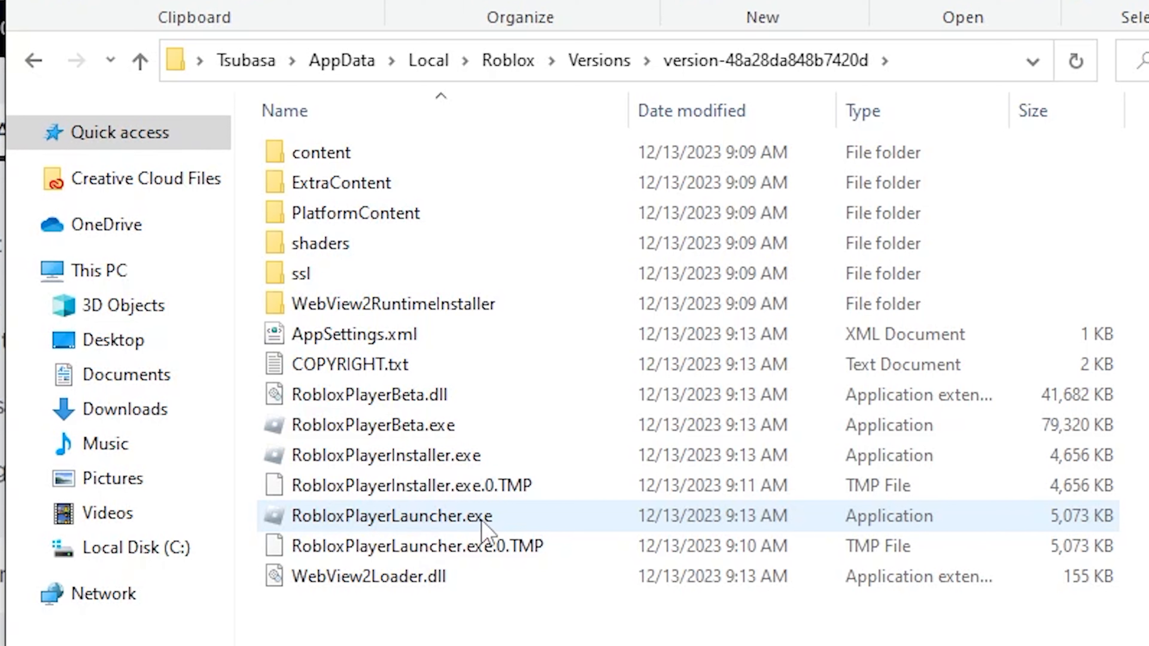
mouse_move(440, 538)
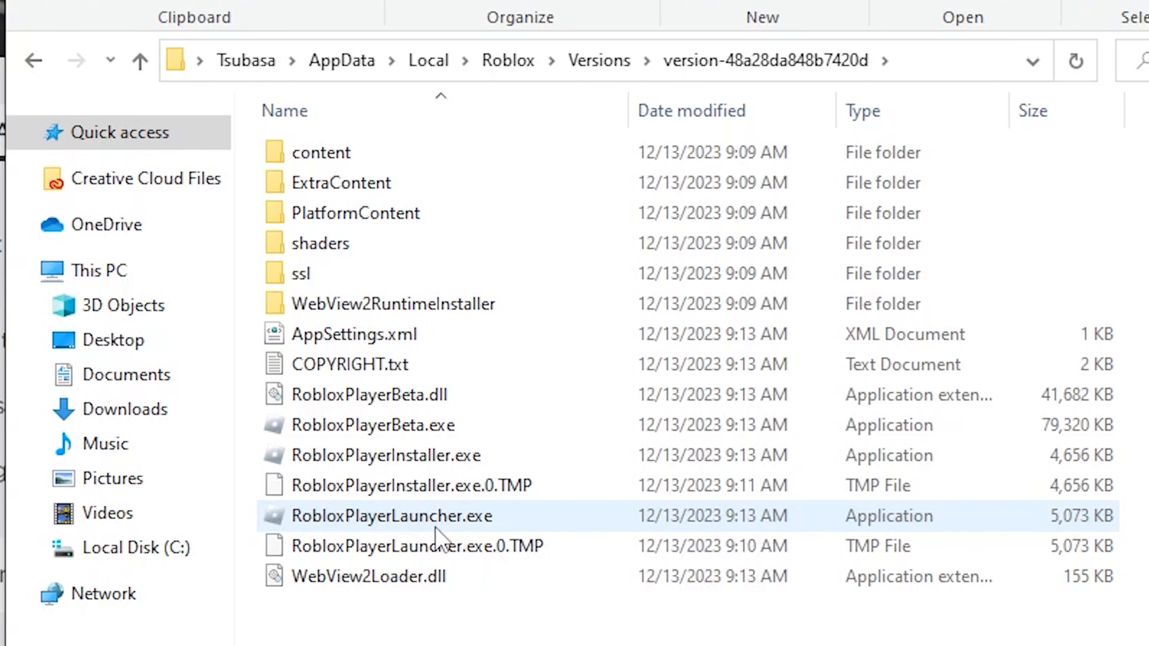
mouse_move(407, 528)
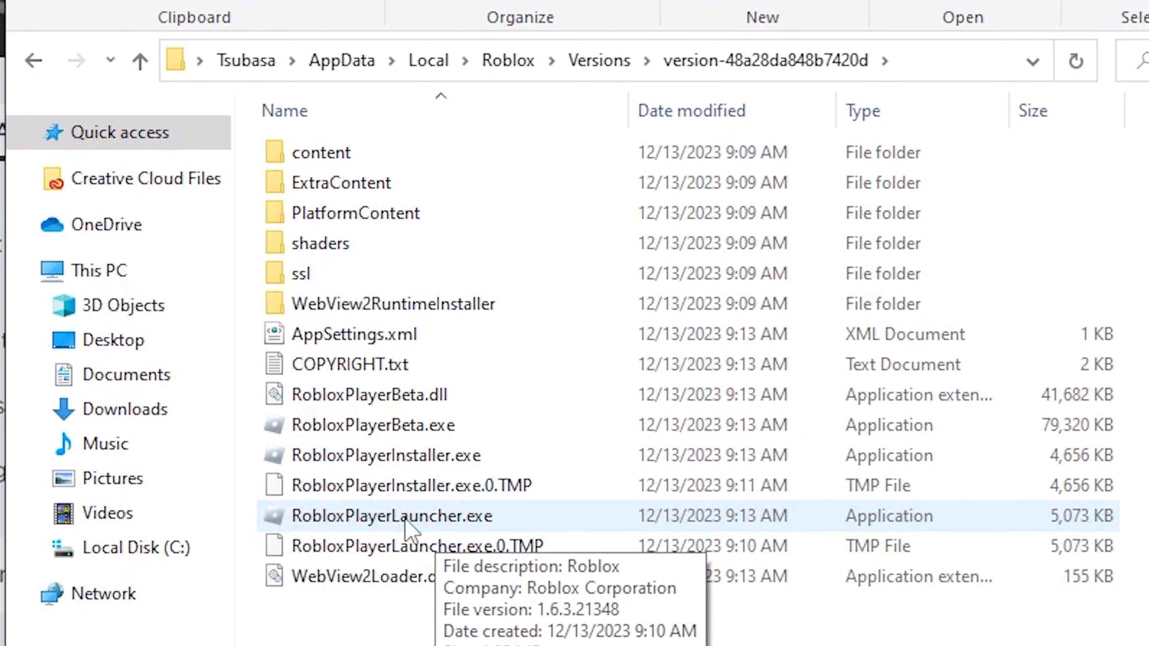
mouse_move(432, 532)
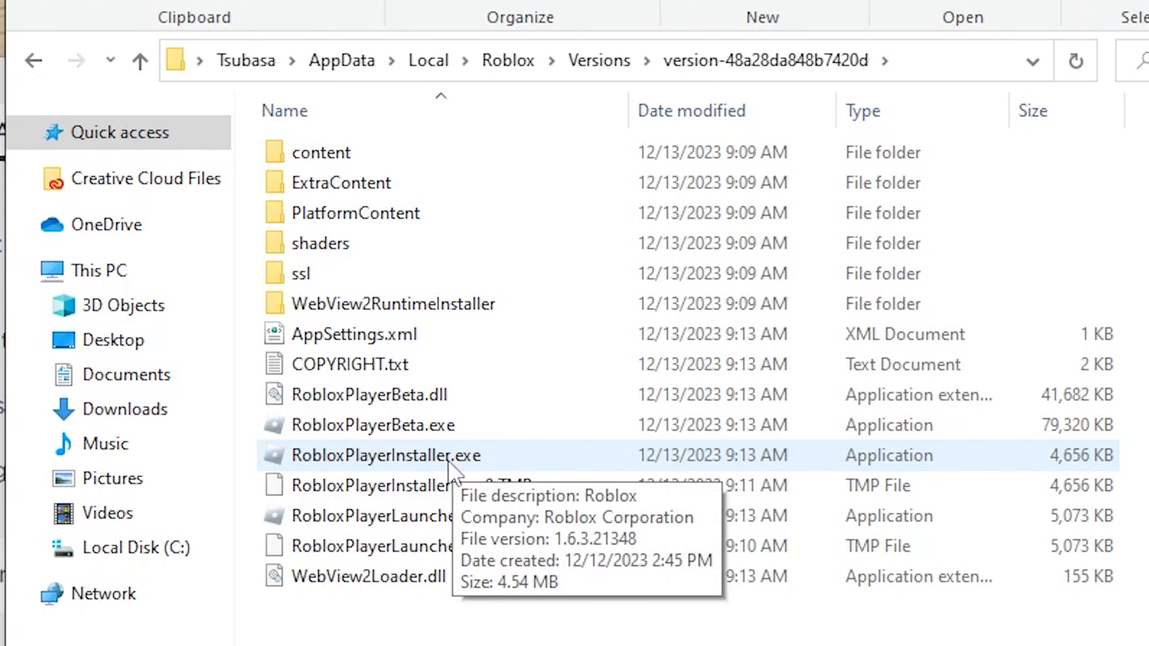
mouse_move(391, 515)
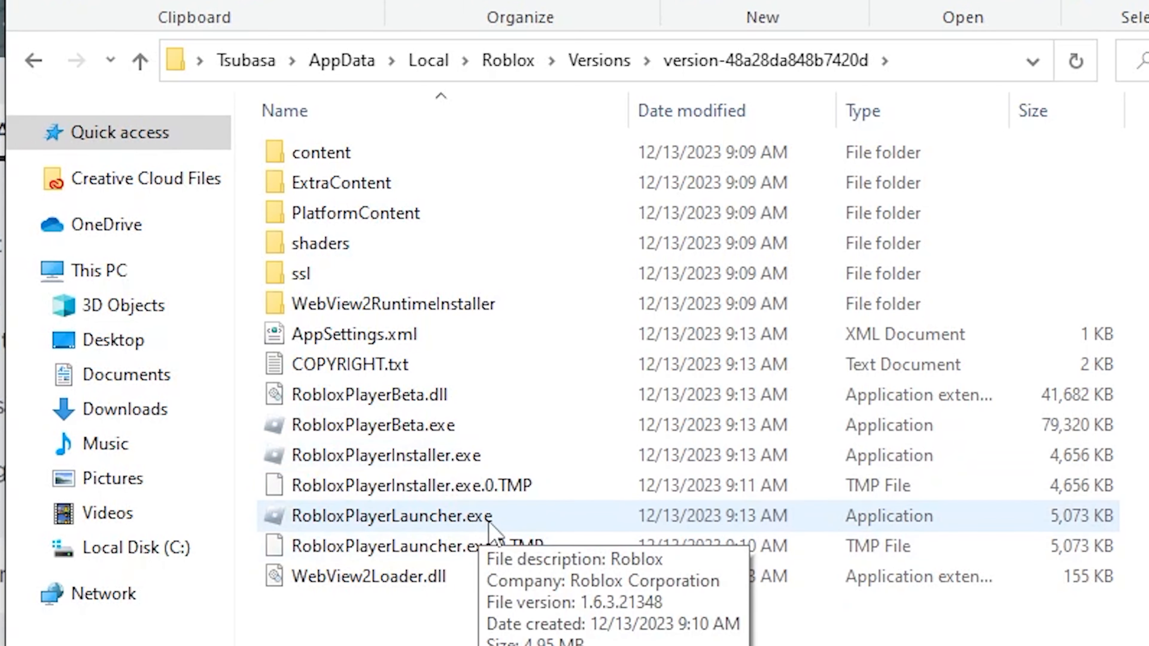